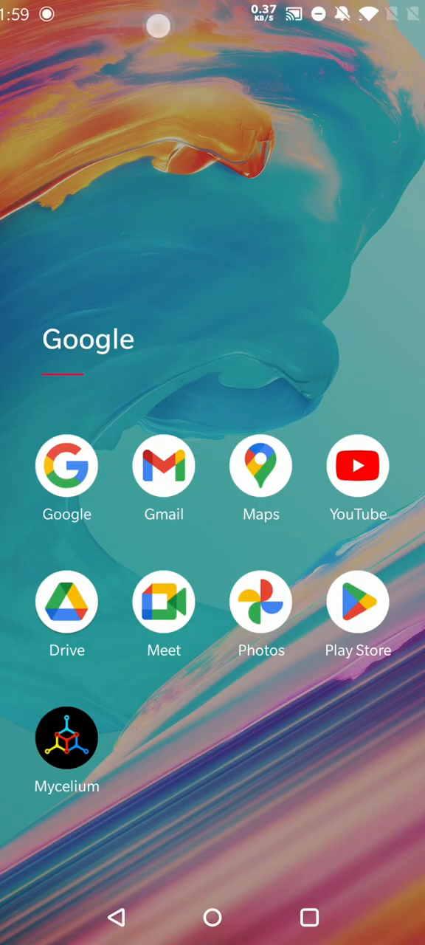
{"action": "scroll", "scroll_direction": "down", "scroll_amount": 3}
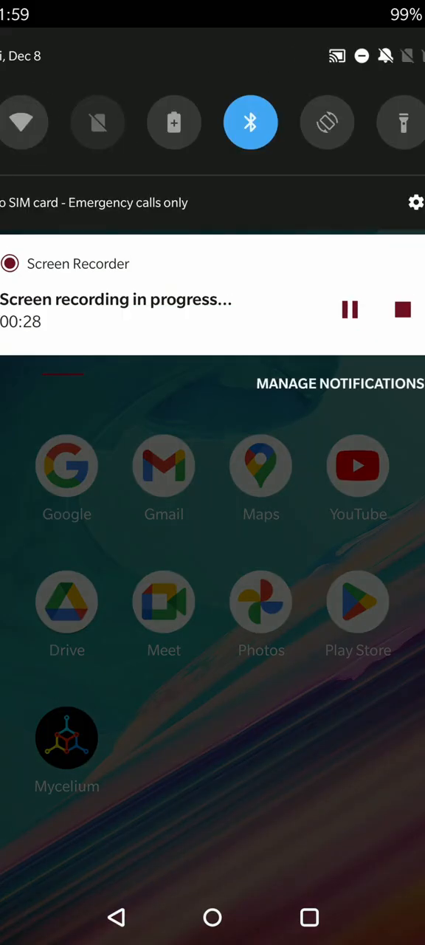